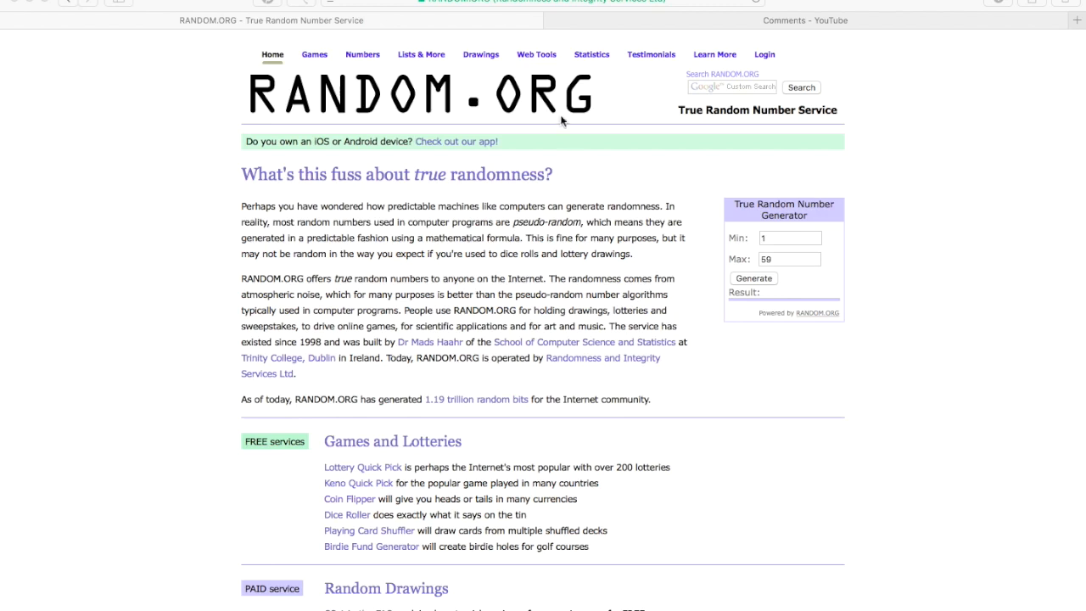
mouse_move(817, 219)
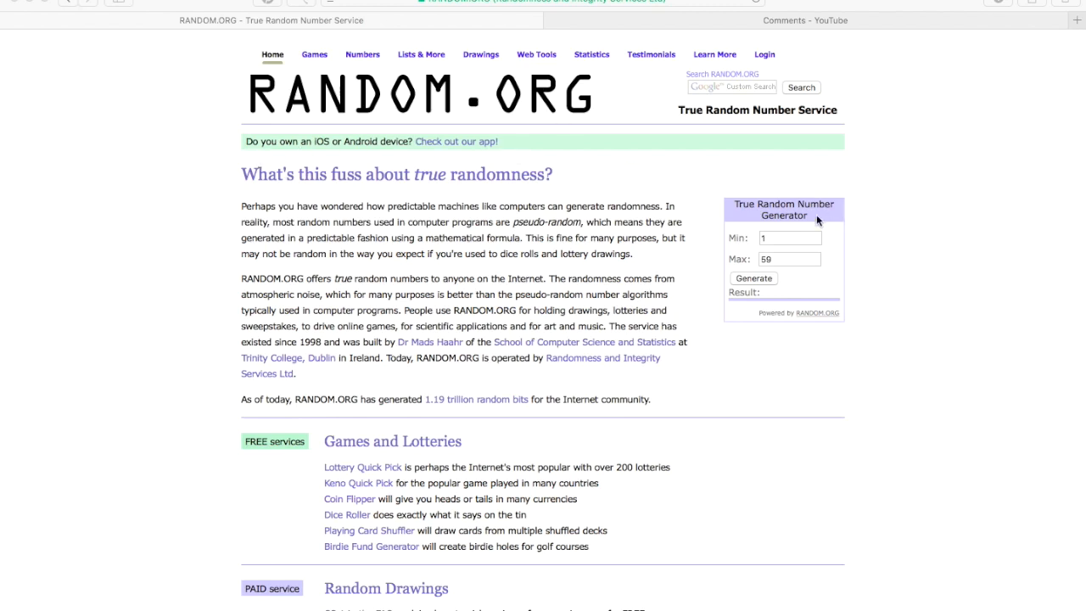
mouse_move(788, 264)
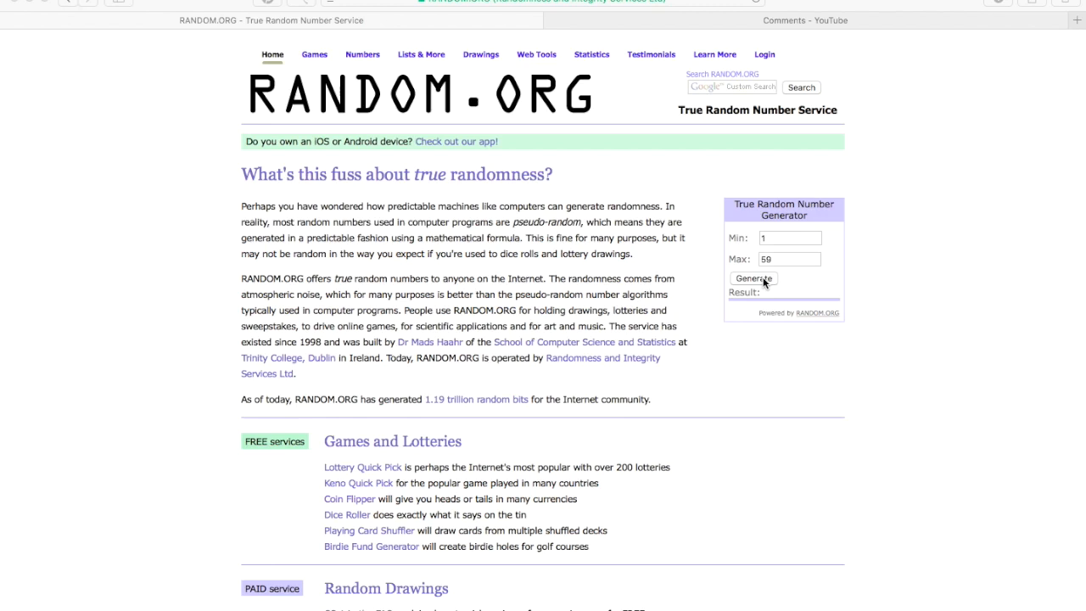
- Draw a random number between 1 and 59; the result is 16
left_click(753, 278)
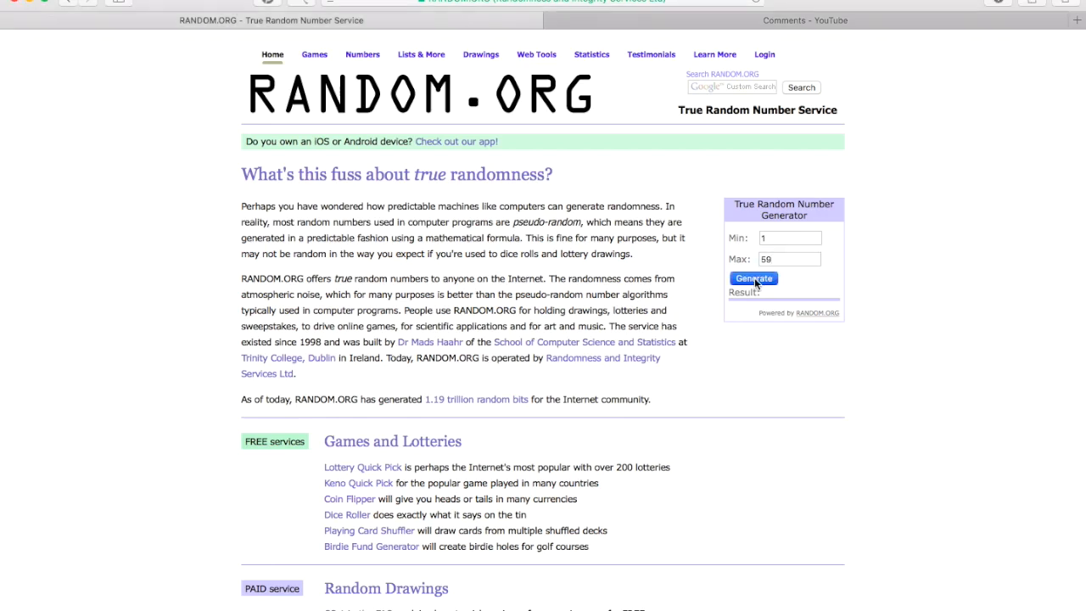
left_click(753, 278)
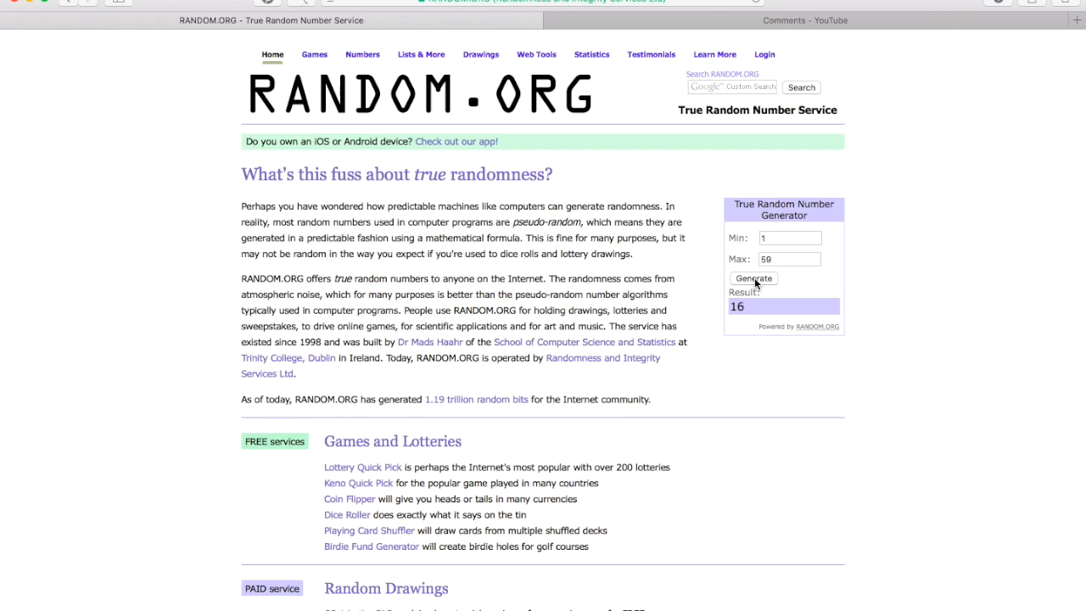
mouse_move(790, 27)
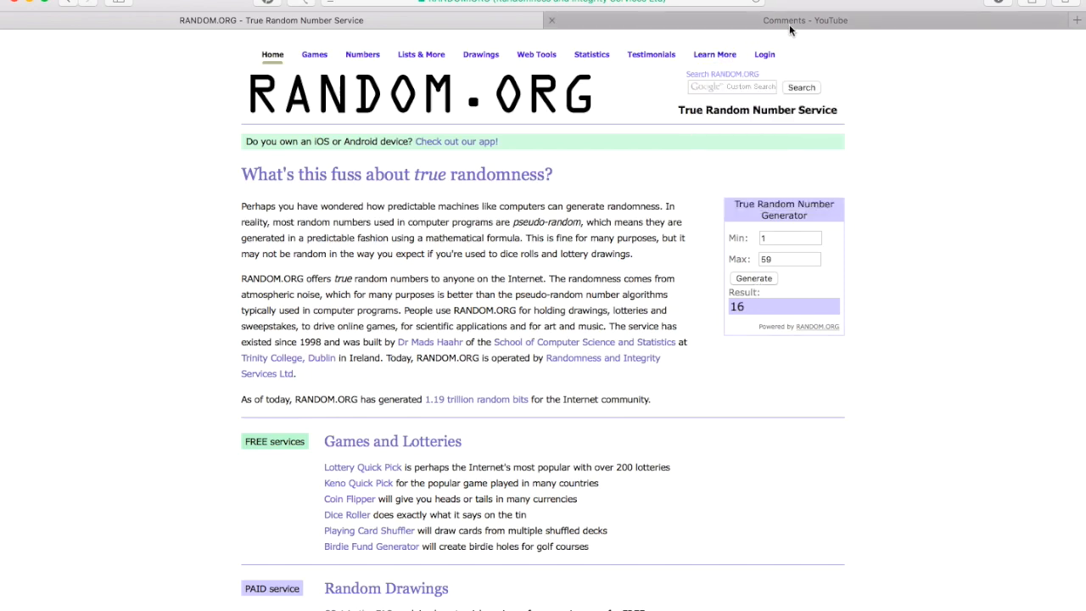
left_click(804, 20)
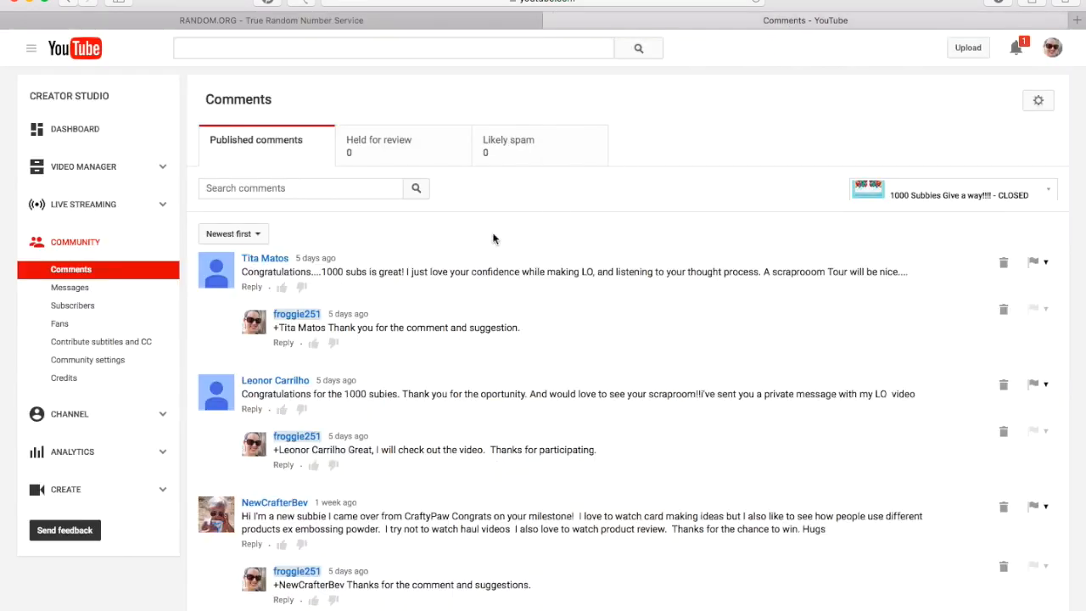
scroll("down", 3)
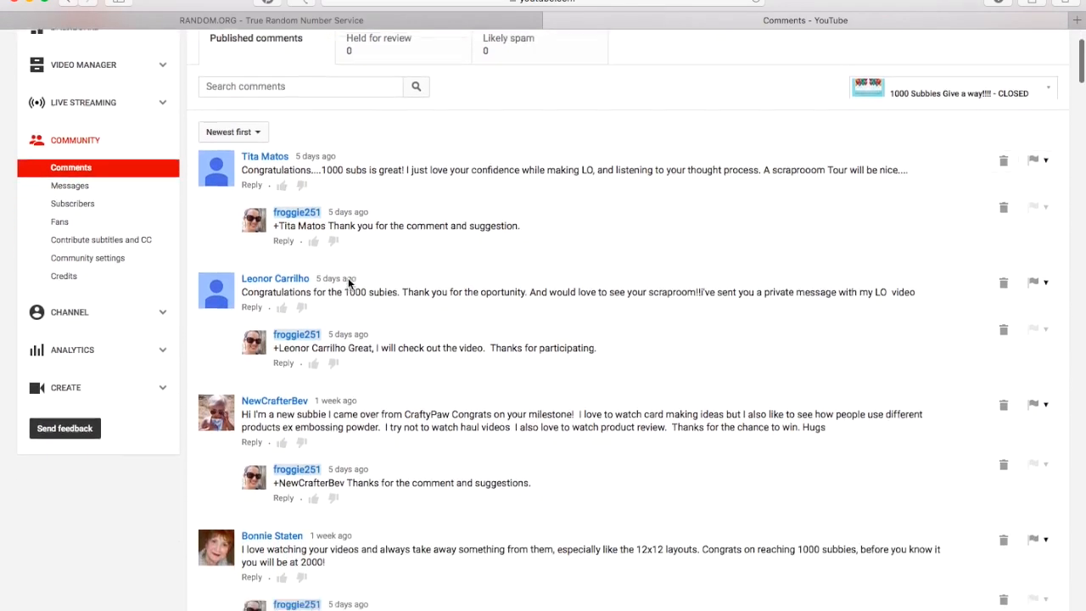
scroll("down", 3)
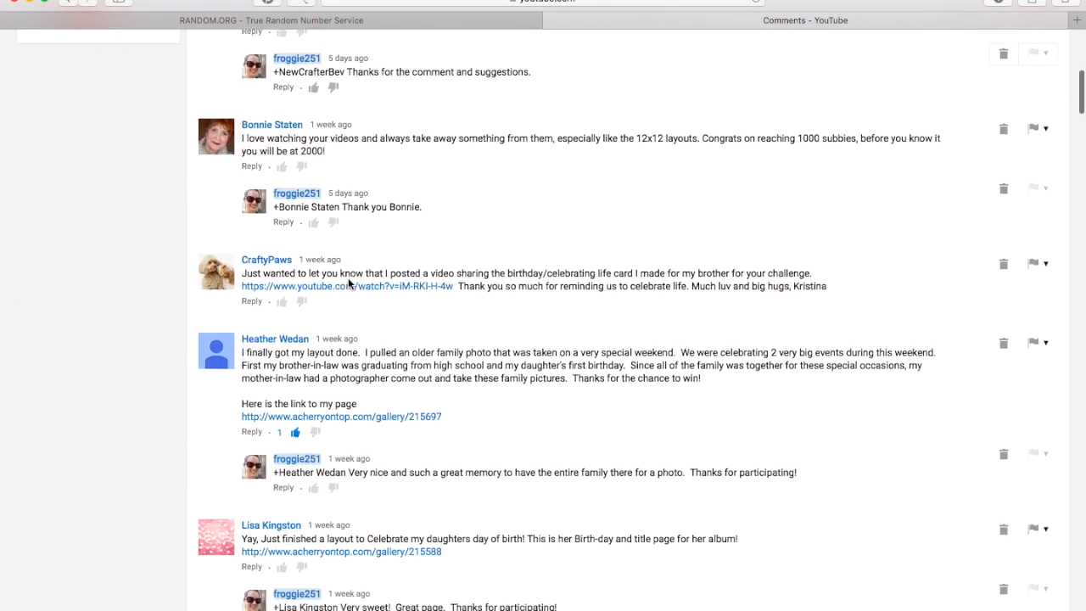
scroll("down", 3)
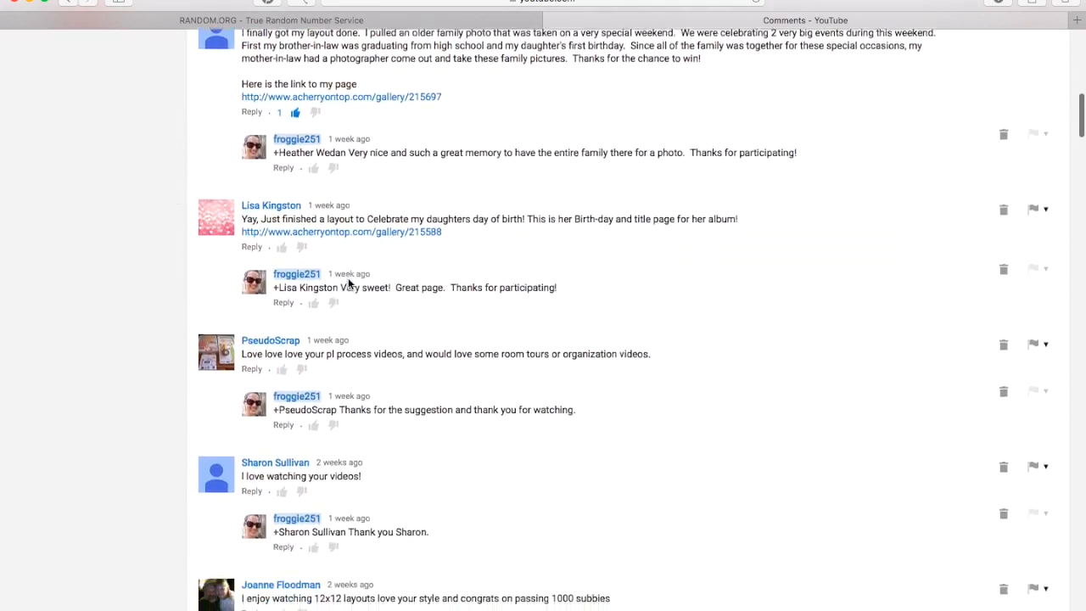
scroll("down", 3)
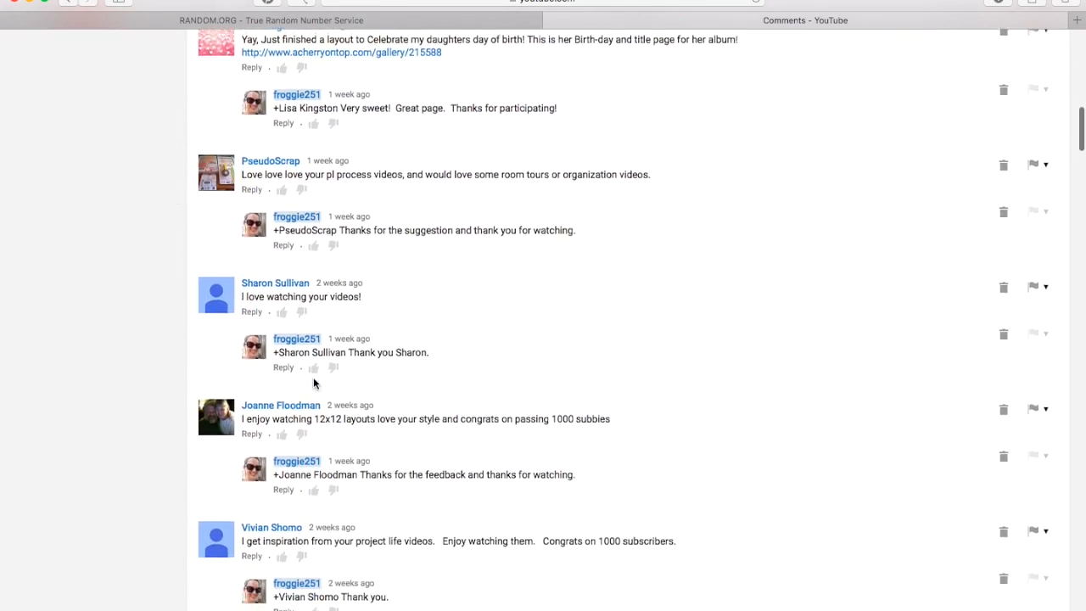
scroll("down", 3)
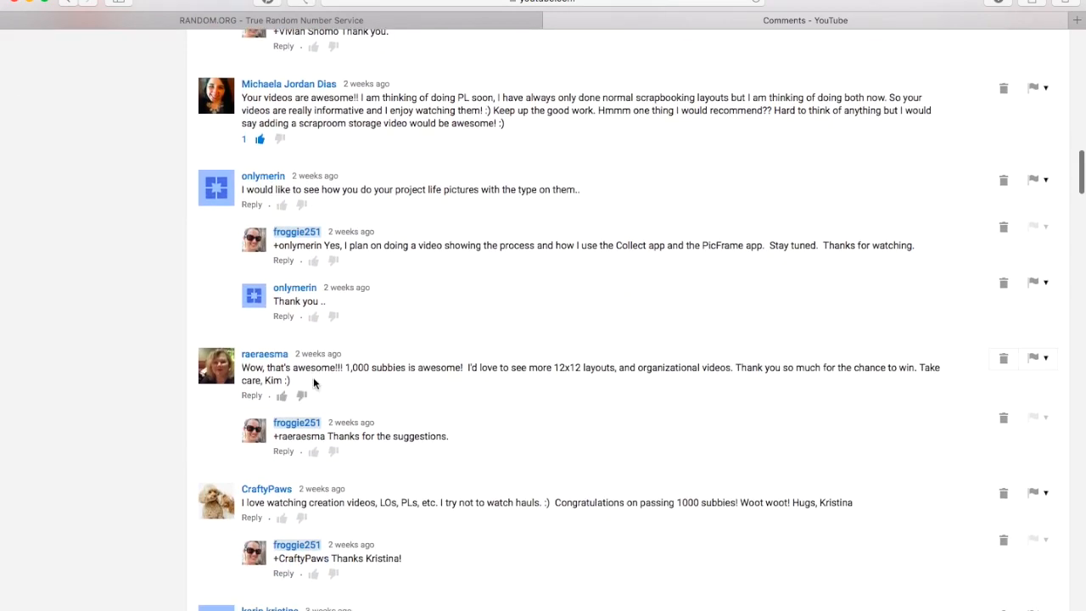
scroll("down", 3)
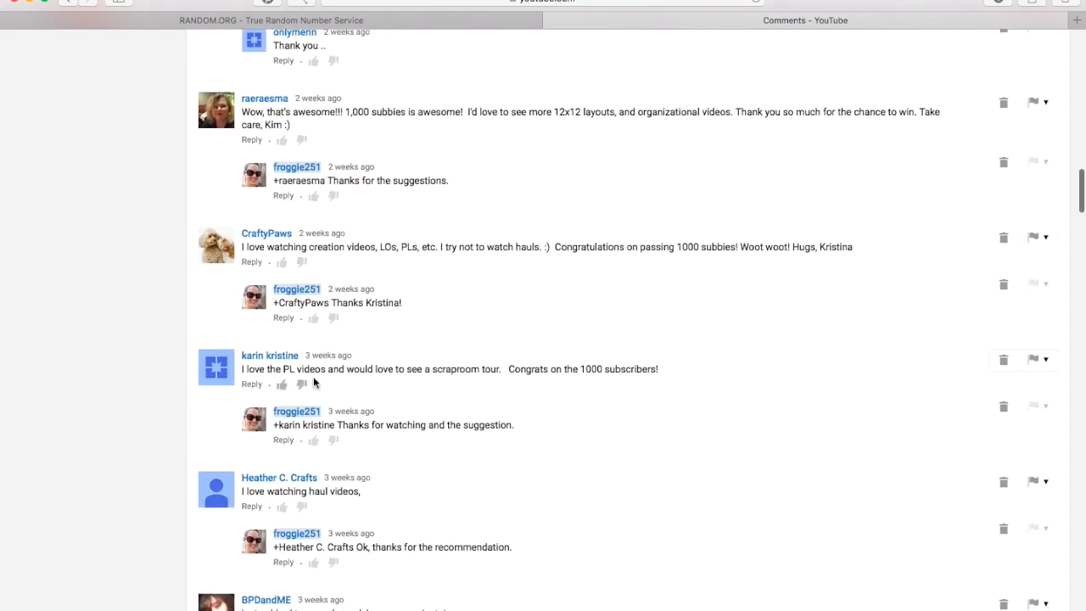
mouse_move(348, 380)
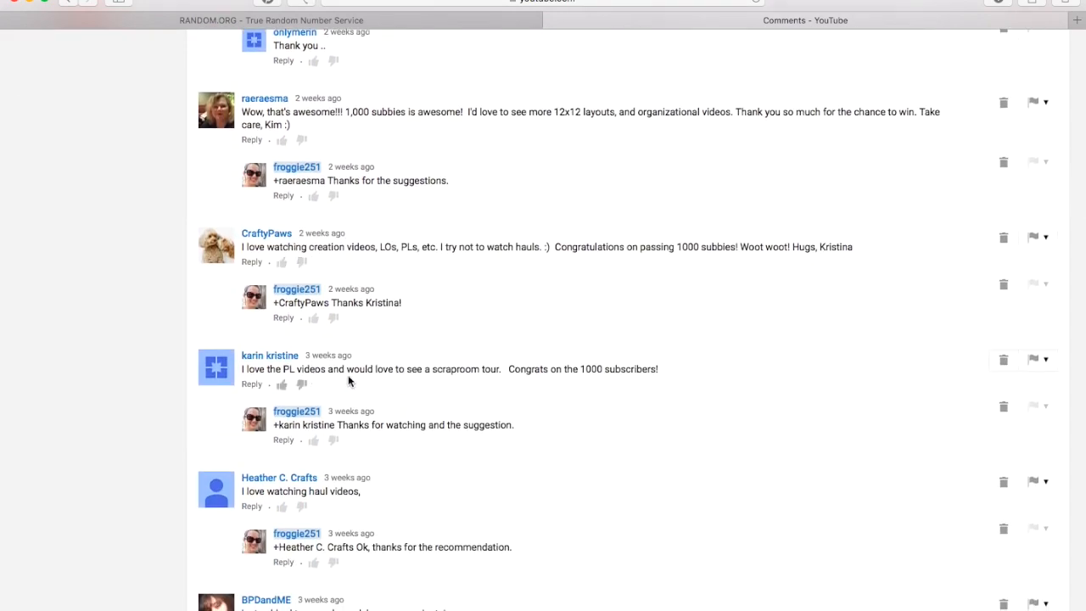